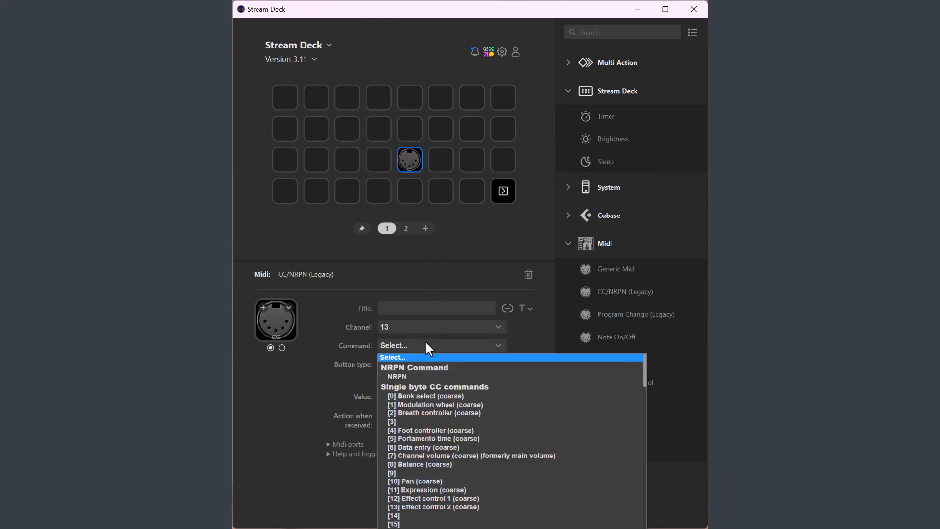
Step: Add a Generic Midi action to the empty key in row 1, column 5 of page 1
scroll("down", 3)
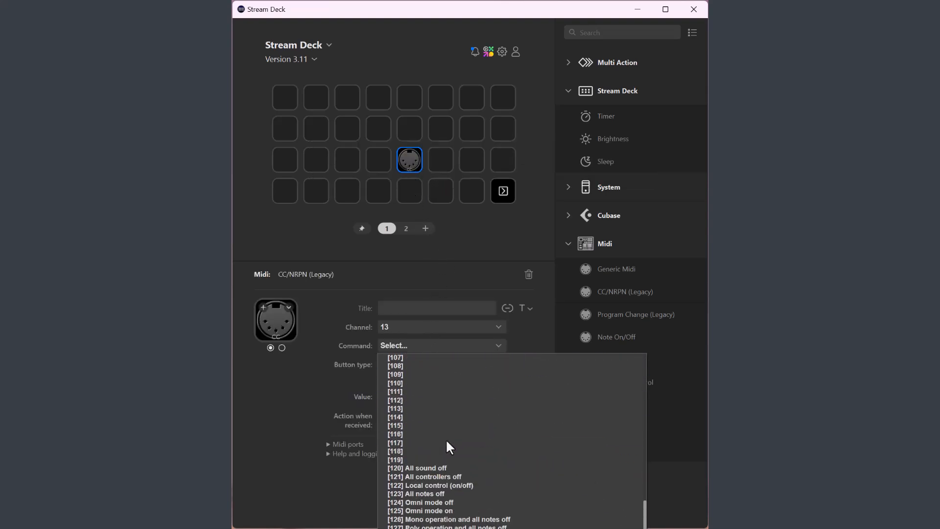
scroll("down", 3)
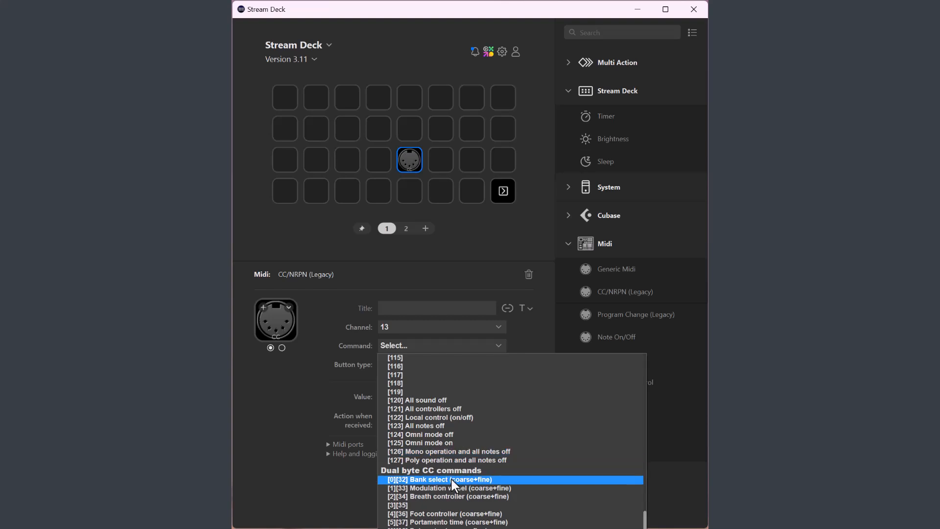
mouse_move(455, 488)
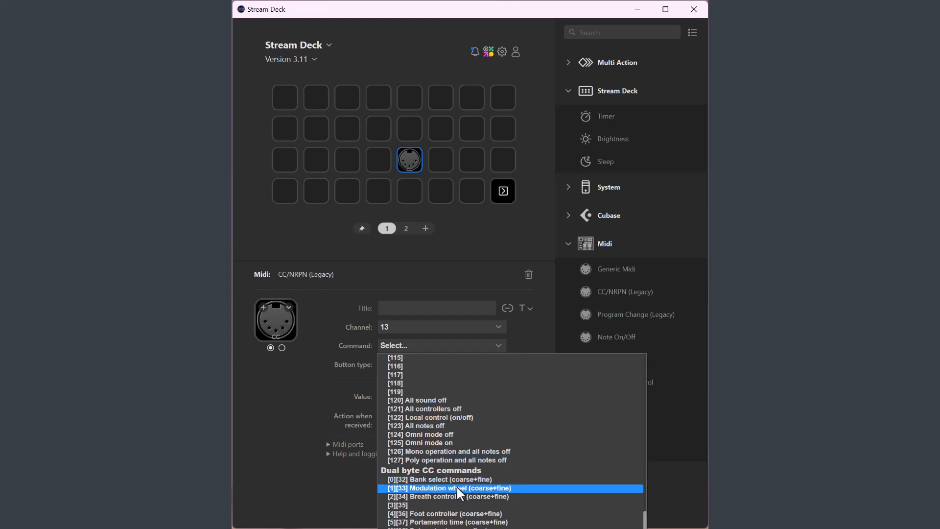
mouse_move(466, 496)
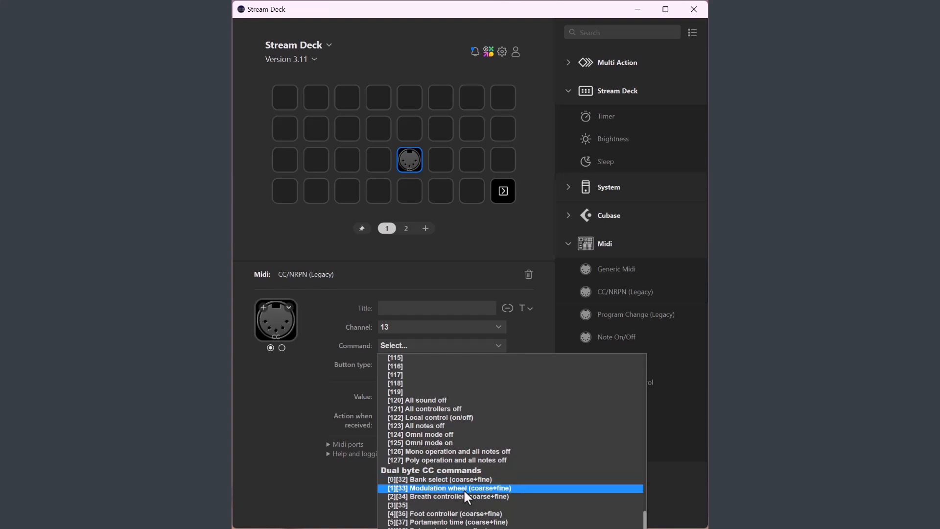
mouse_move(442, 258)
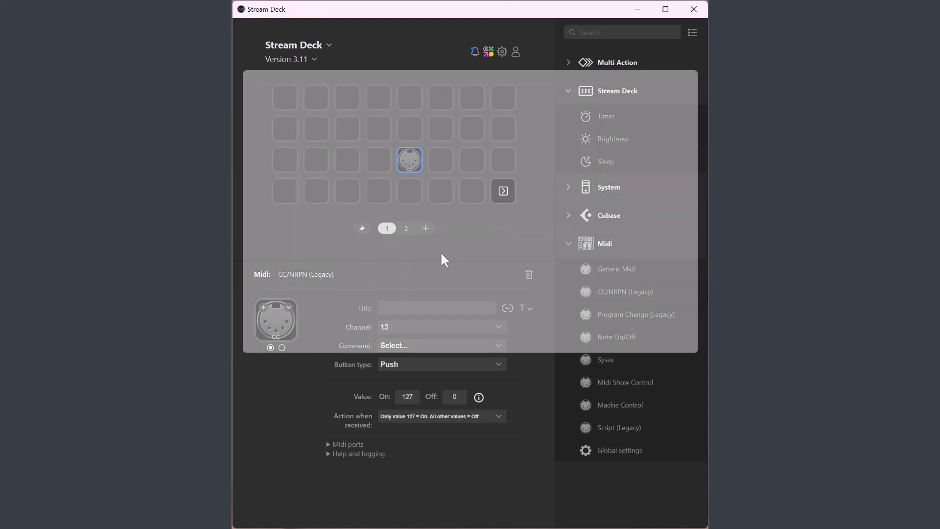
left_click(479, 397)
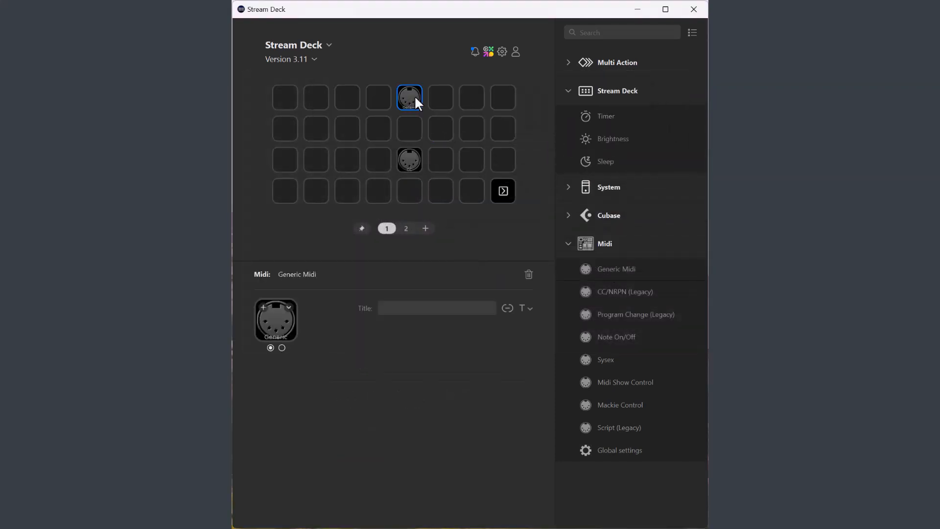
Step: Review the new key's Button type and Command options, keeping Push with Control Change on channel 1
left_click(410, 97)
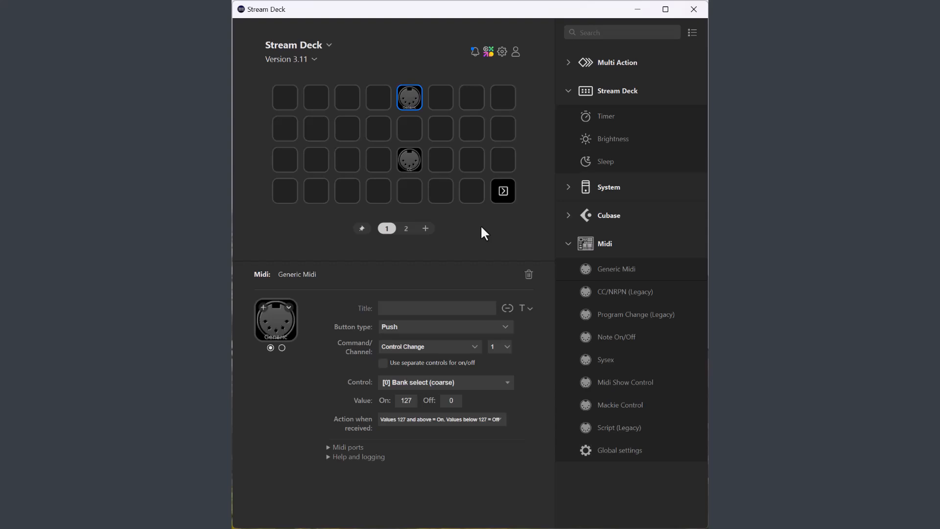
mouse_move(468, 263)
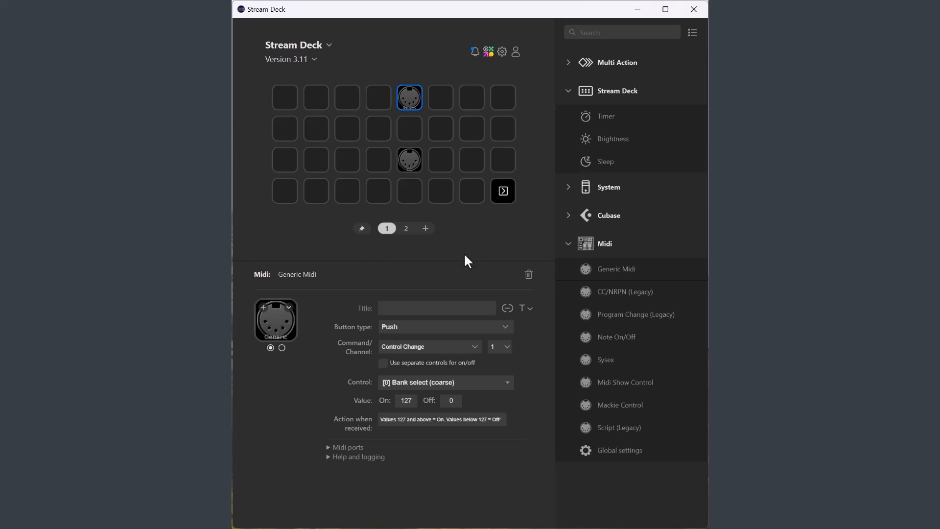
left_click(445, 326)
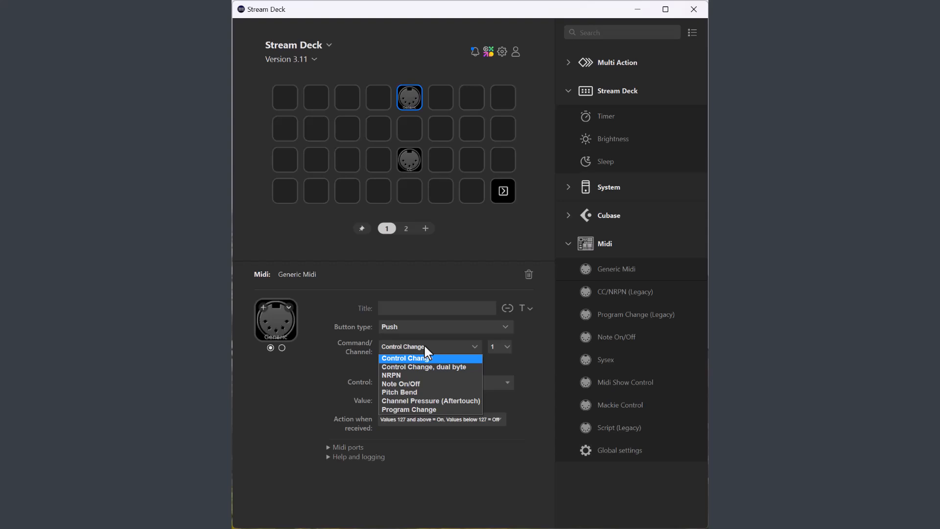
left_click(402, 358)
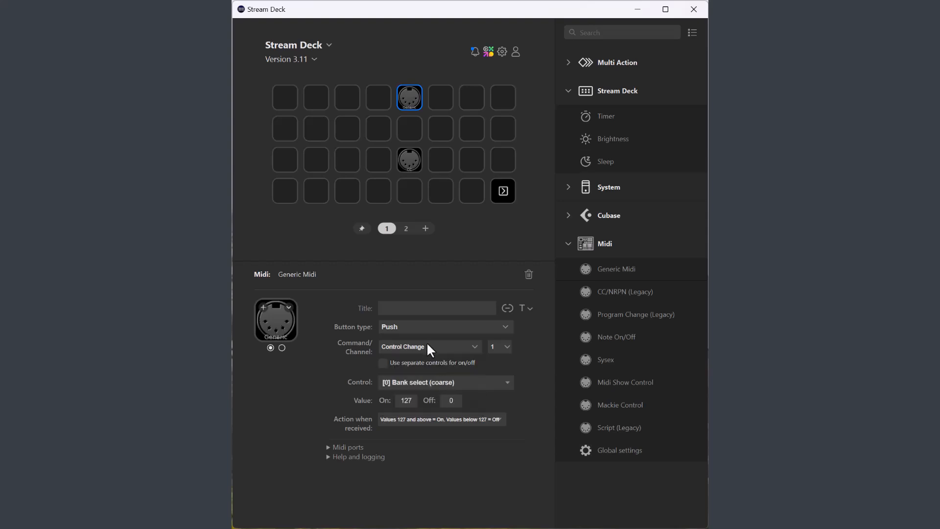
mouse_move(430, 344)
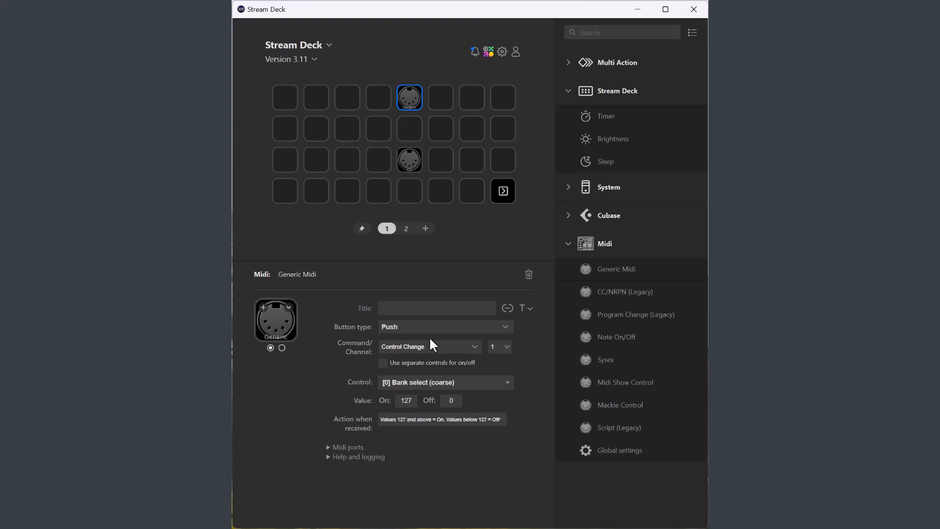
left_click(443, 326)
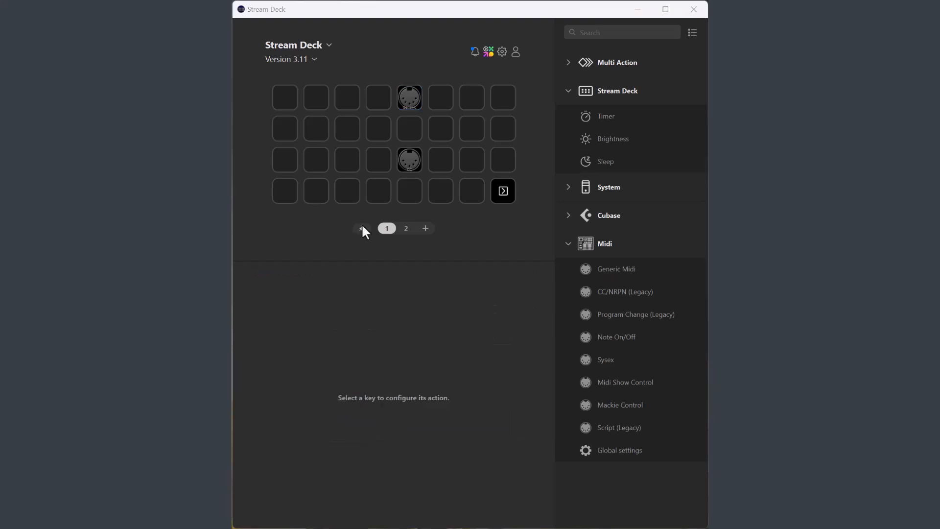
Step: On page 2, set the Push key to Note On/Off on note 85 (C#5/Db5), velocity 127/0
left_click(406, 228)
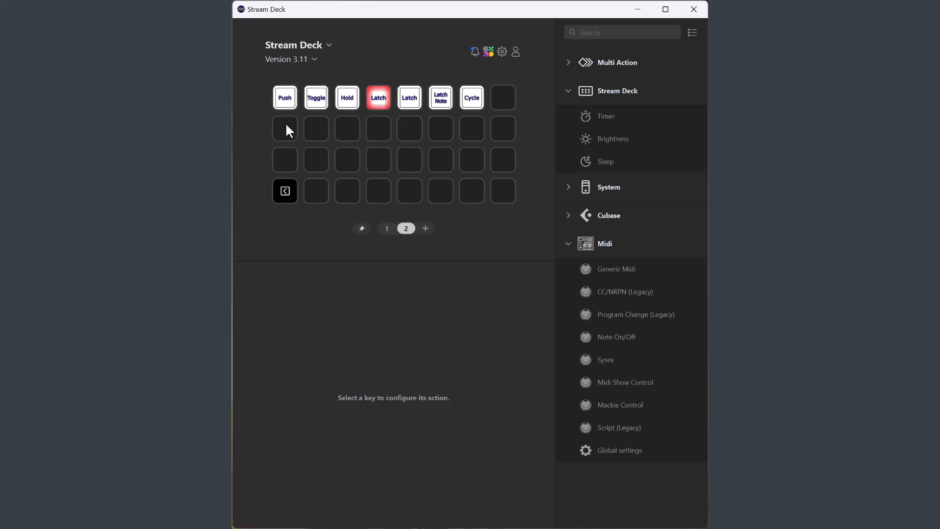
left_click(284, 96)
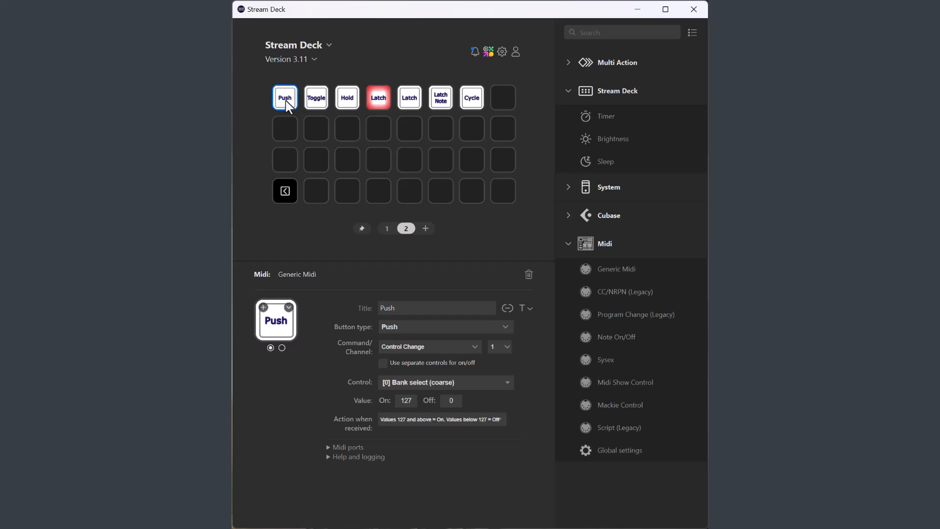
mouse_move(309, 147)
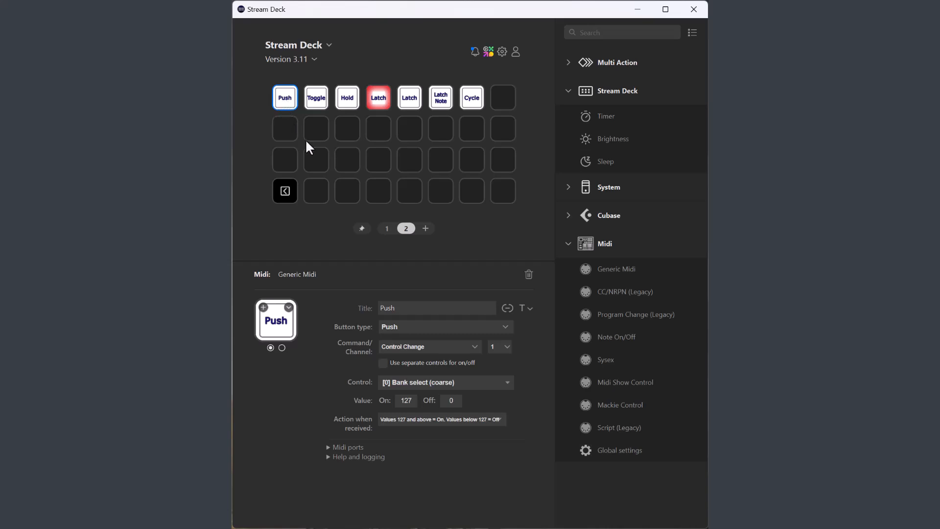
left_click(444, 383)
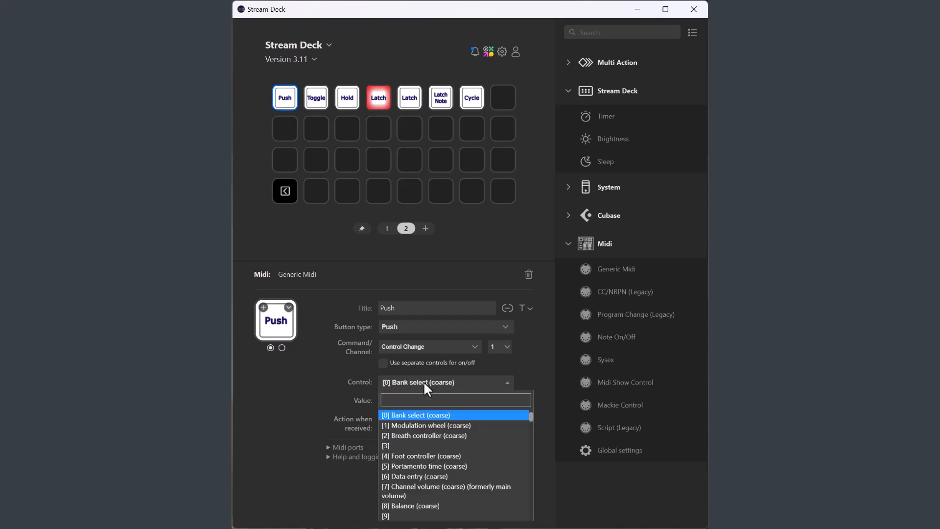
mouse_move(426, 402)
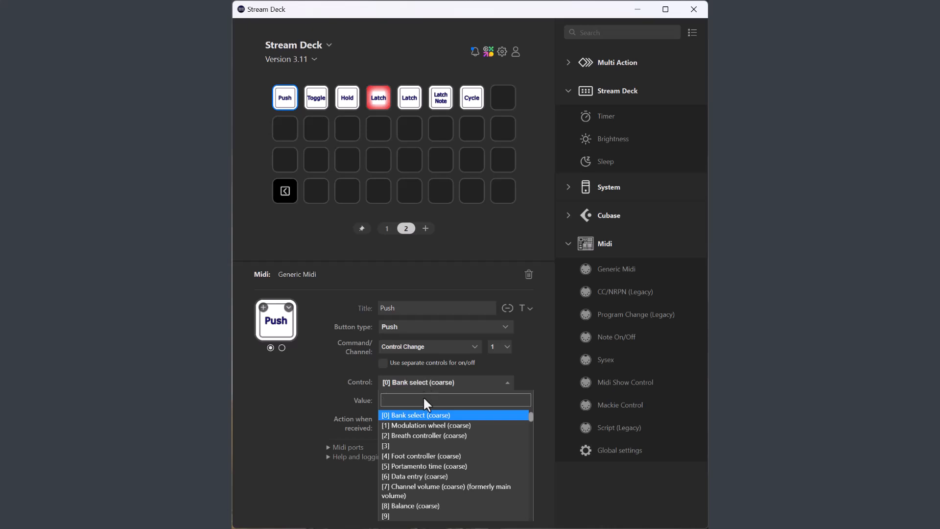
mouse_move(426, 425)
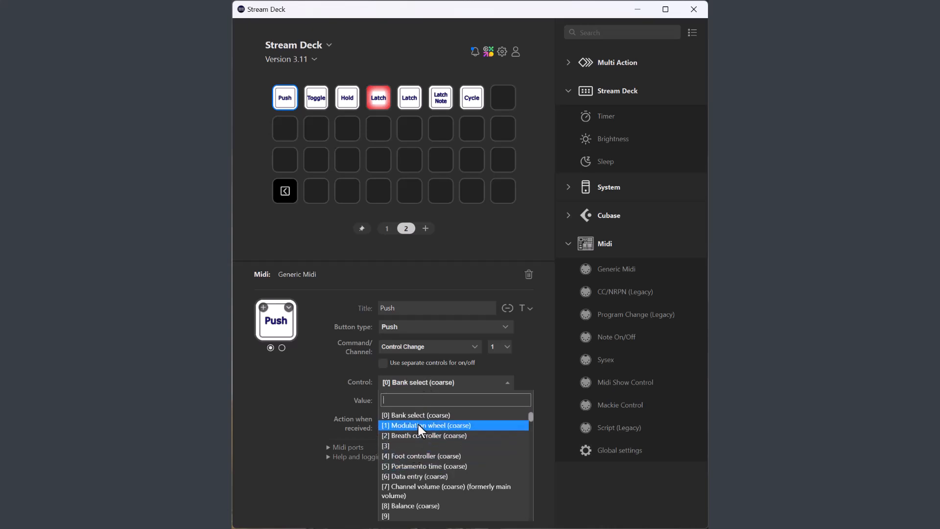
mouse_move(417, 403)
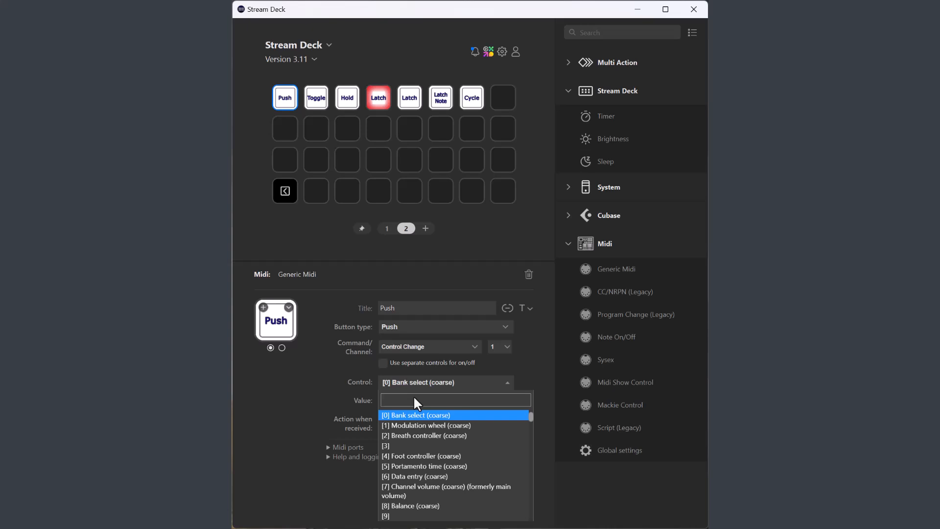
mouse_move(417, 393)
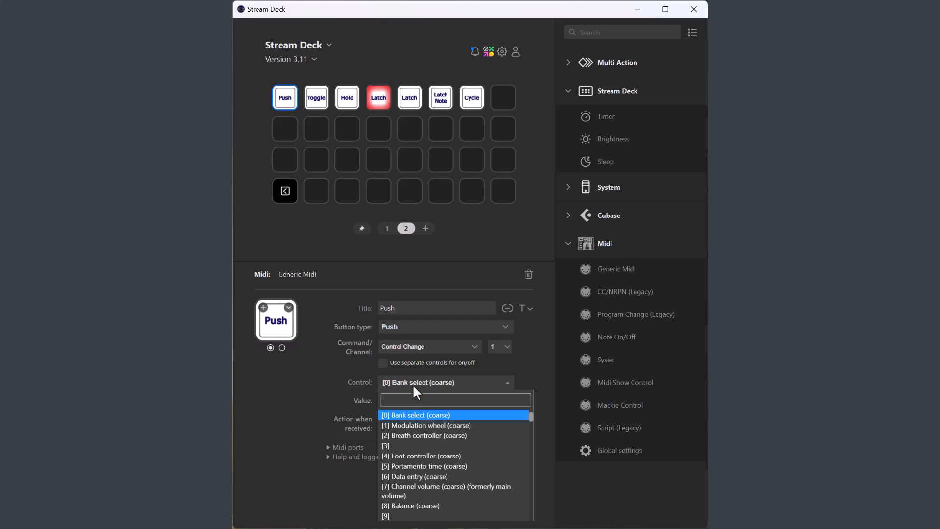
left_click(428, 347)
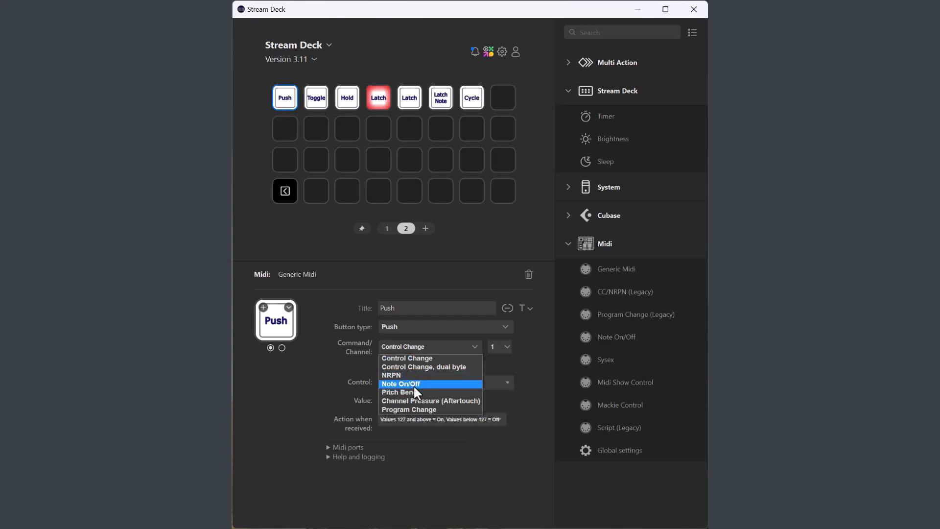
left_click(400, 383)
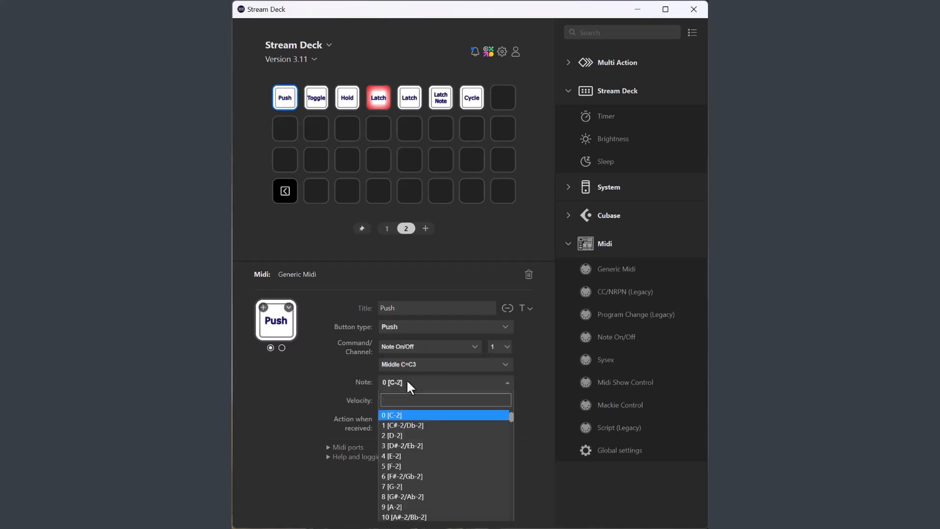
type("c#")
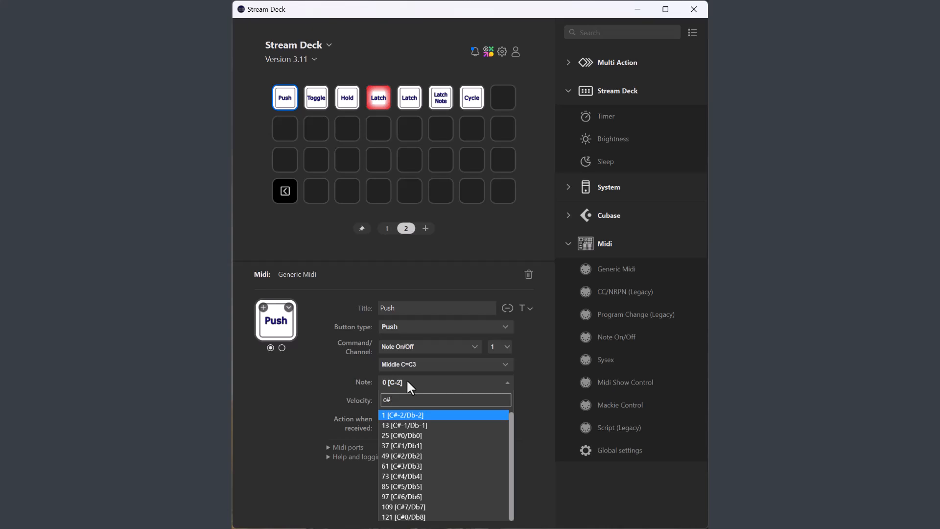
left_click(402, 486)
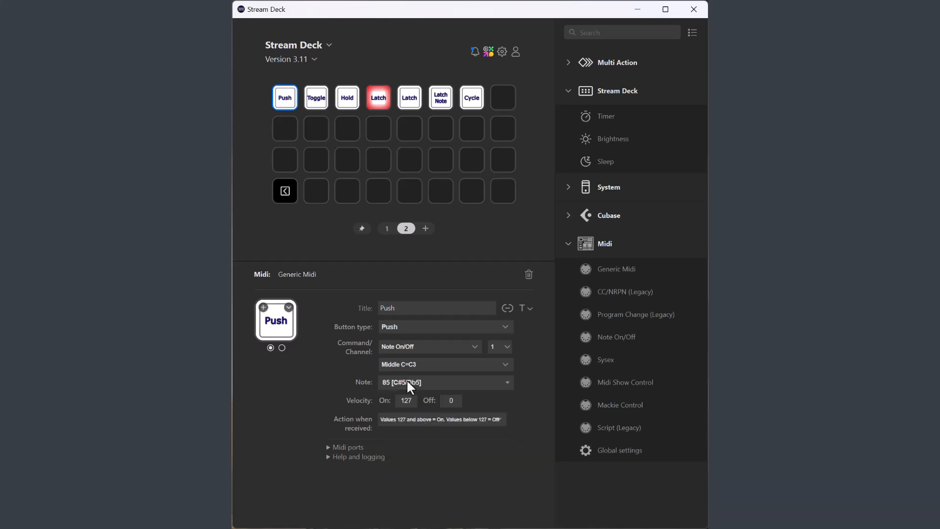
left_click(316, 97)
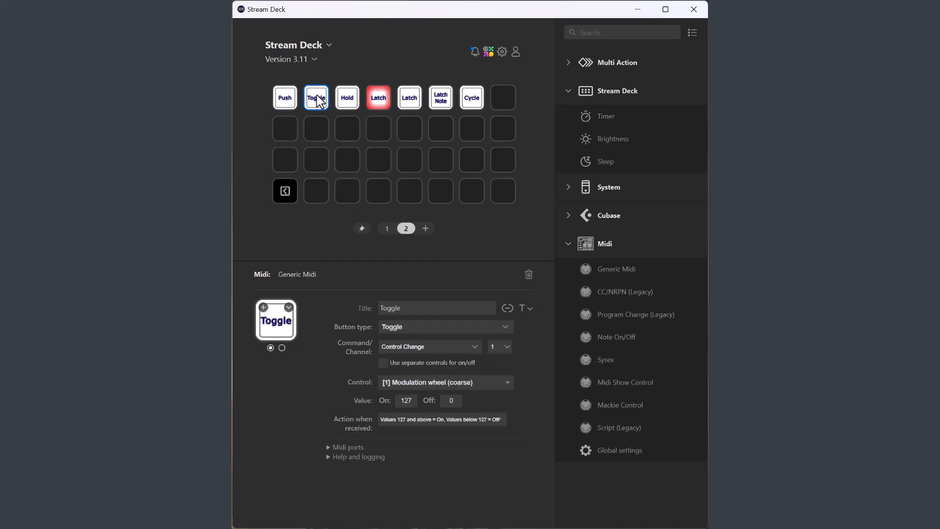
mouse_move(437, 346)
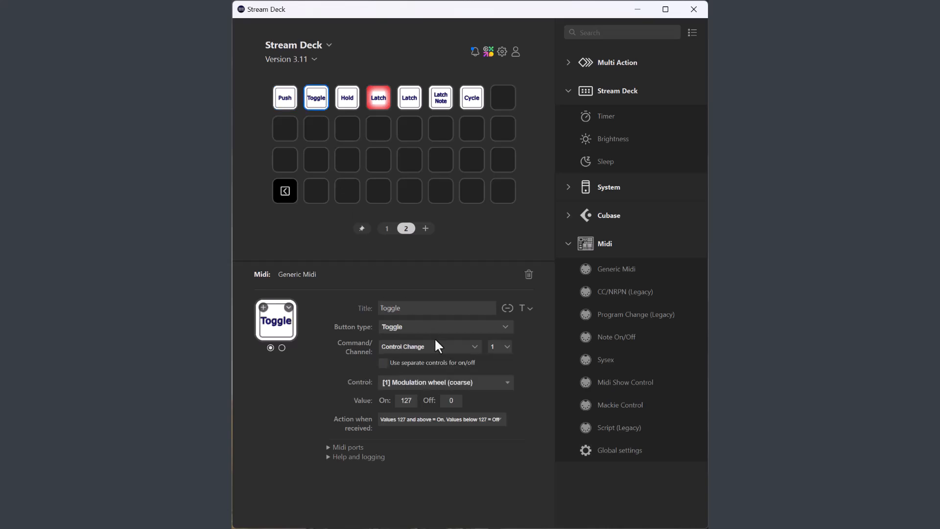
mouse_move(434, 370)
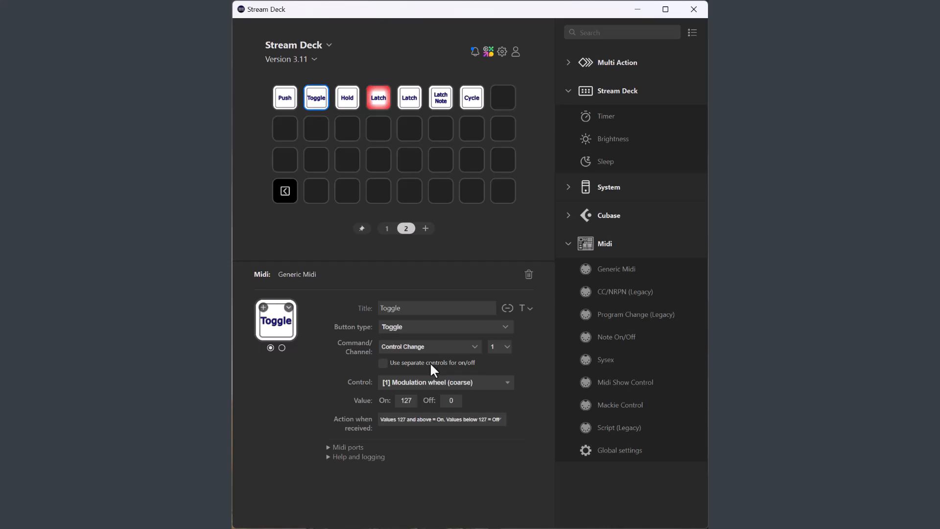
Step: Enable 'Use separate controls for on/off' on the Toggle key: Modulation wheel 127 on, Bank select 0 off
left_click(383, 363)
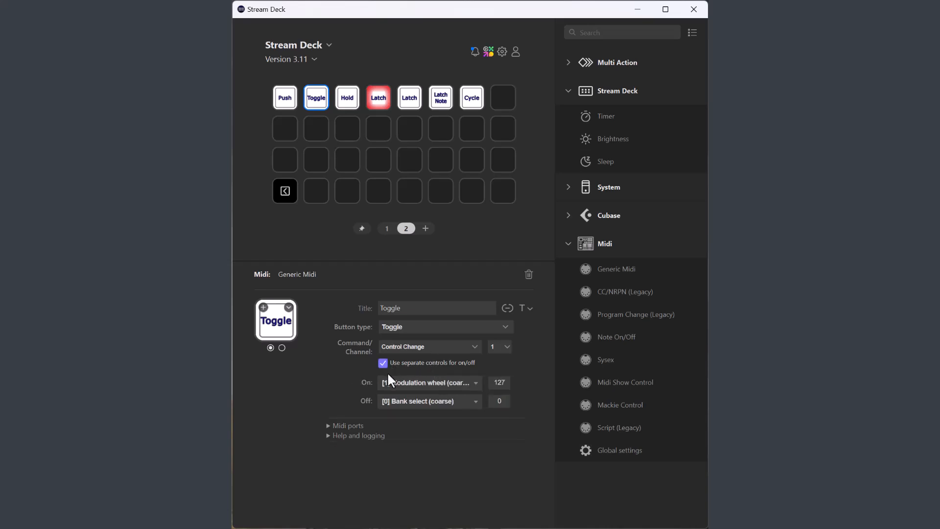
mouse_move(437, 372)
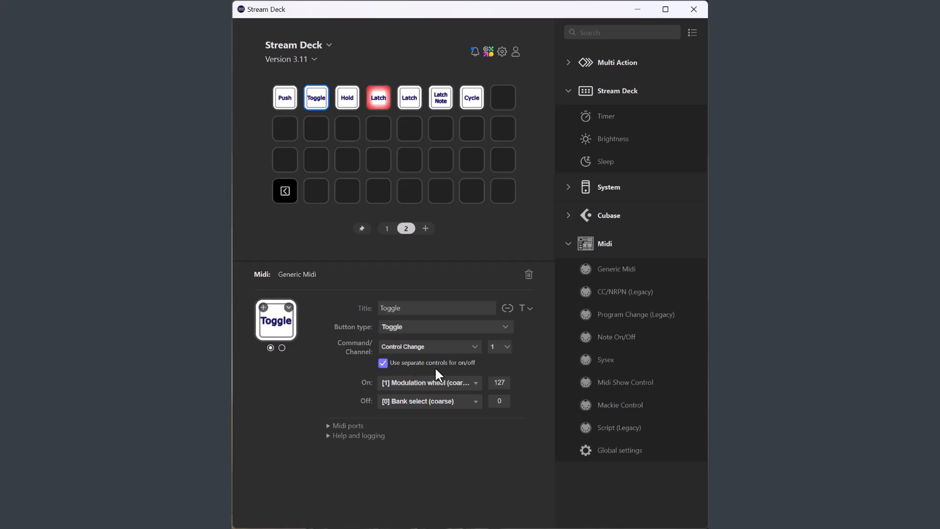
mouse_move(354, 103)
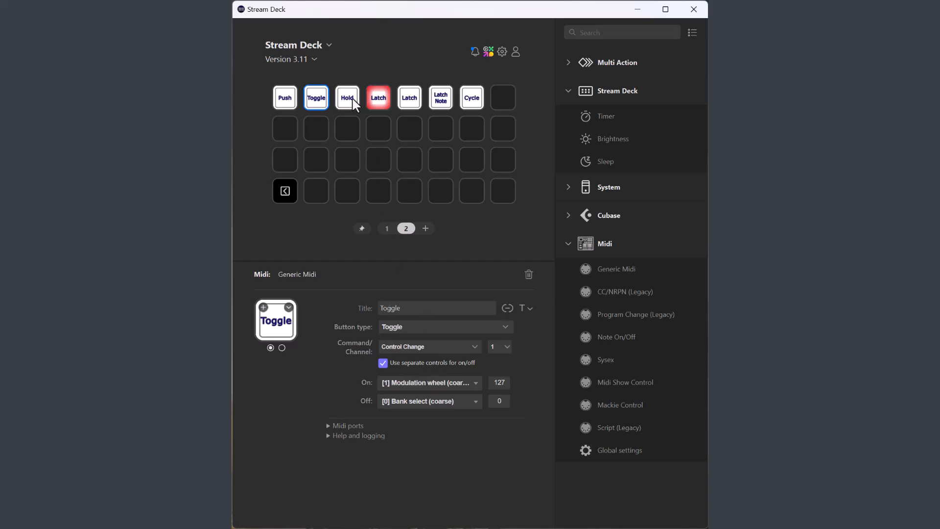
left_click(347, 97)
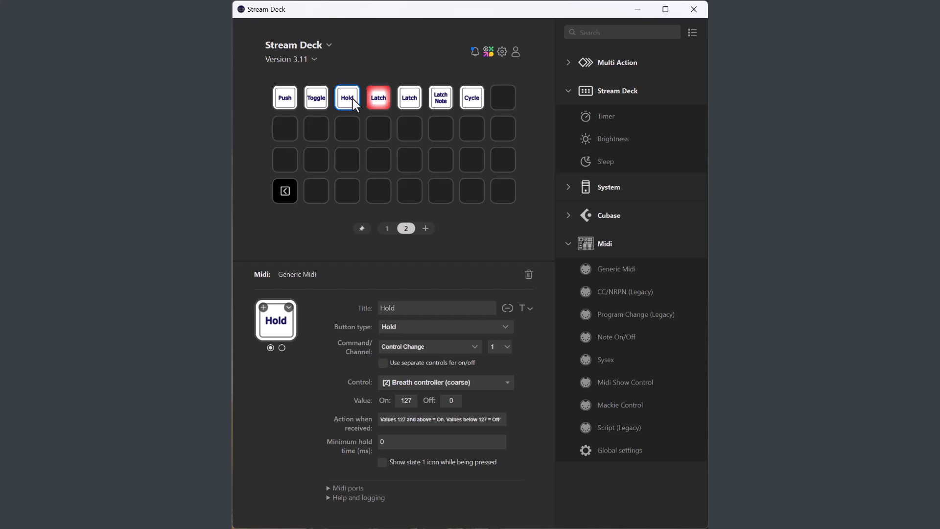
mouse_move(271, 370)
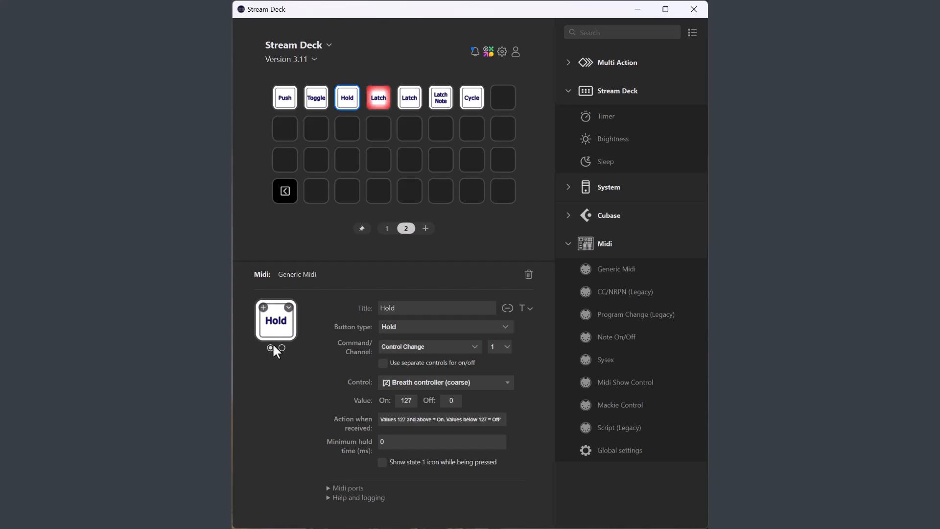
Step: Enable 'Show state 1 icon while being pressed' on the Hold key, then select the Pitch Bend Latch key
left_click(282, 348)
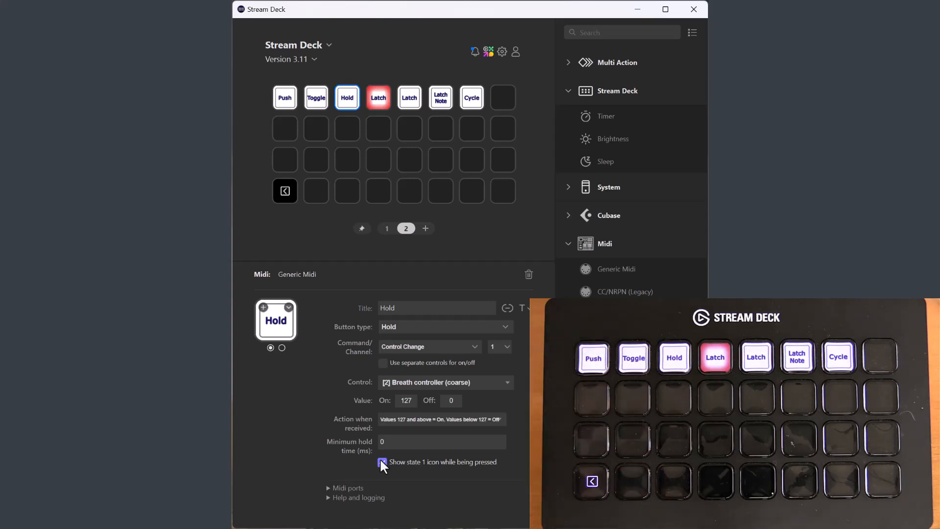
left_click(409, 96)
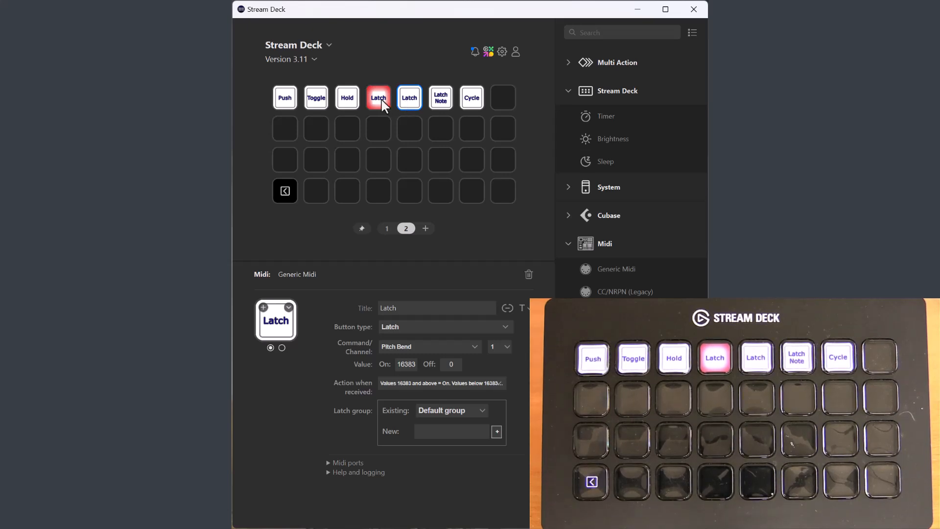
Step: Review the red Latch, second Latch and Latch Note keys, ending on the Cycle key's Foot controller settings
left_click(428, 346)
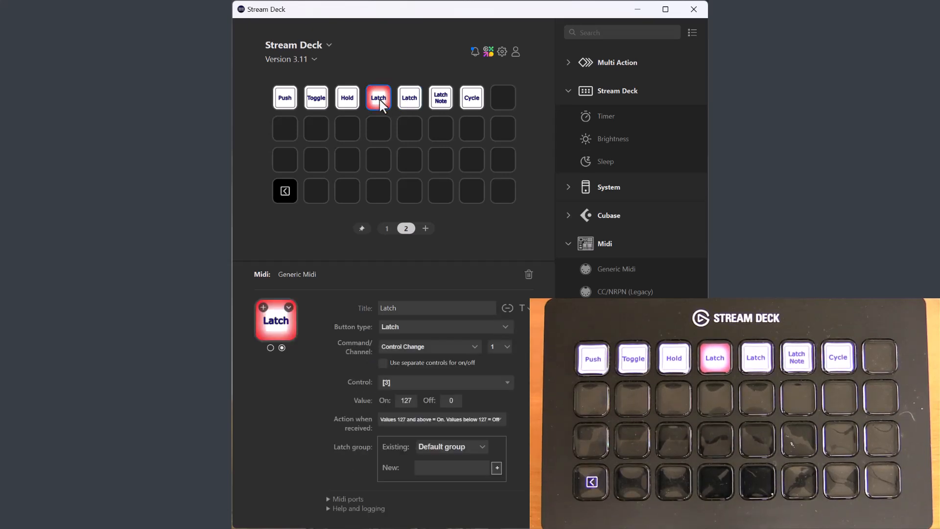
left_click(409, 97)
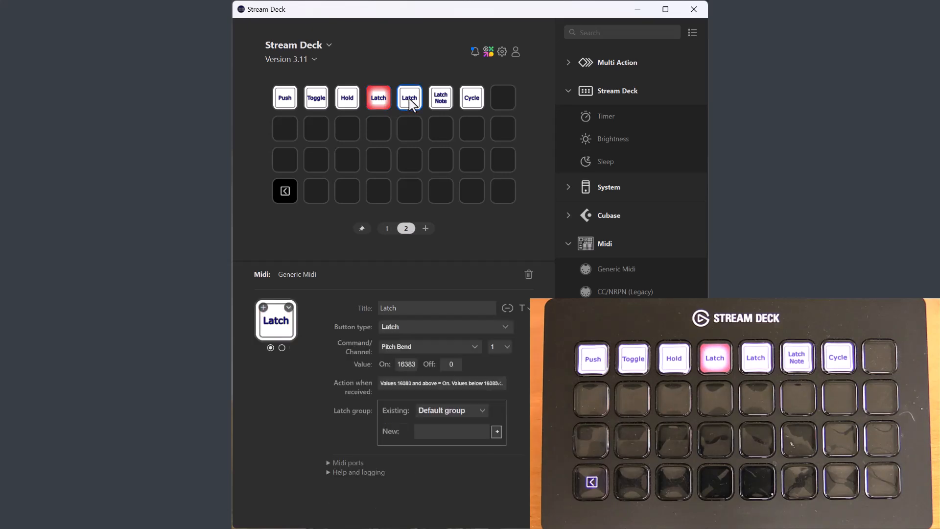
left_click(440, 97)
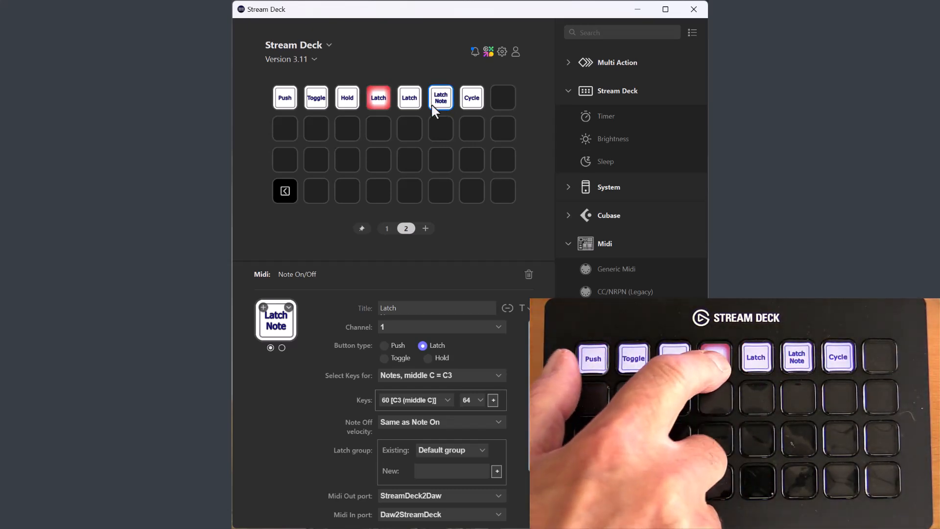
left_click(471, 97)
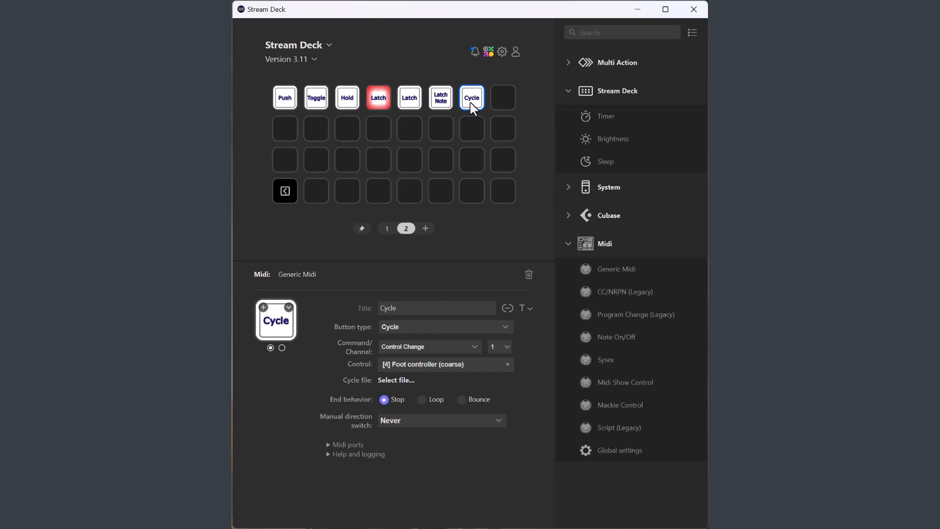
mouse_move(420, 335)
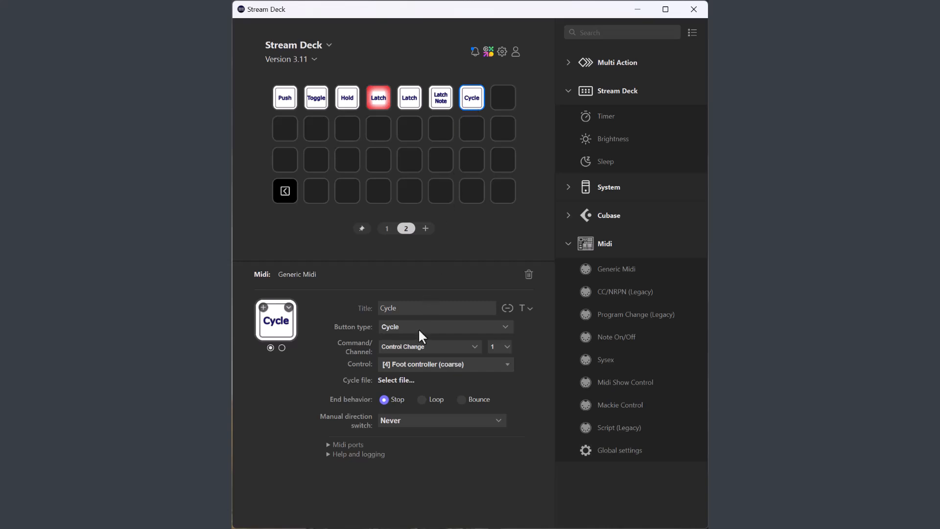
Step: Set the Cycle key's command to Program Change on channel 1 with Send Bank Select off
left_click(429, 347)
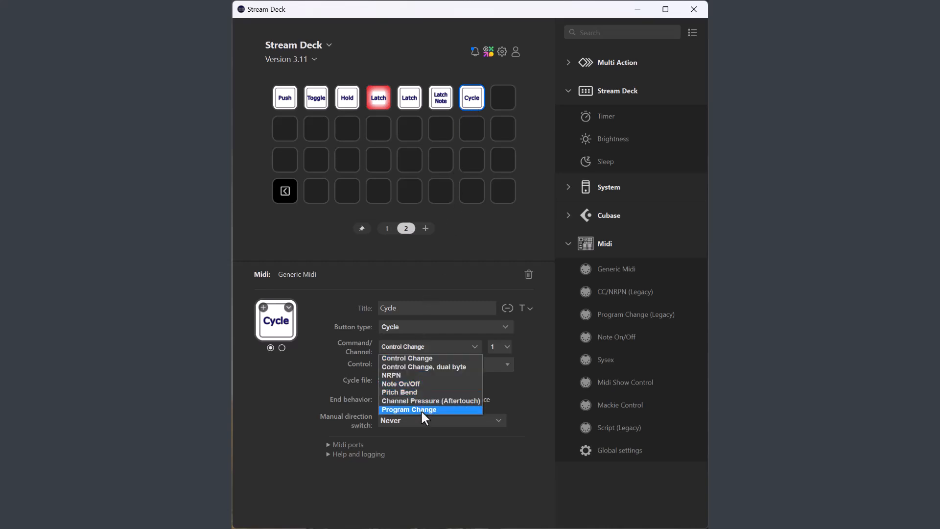
left_click(409, 409)
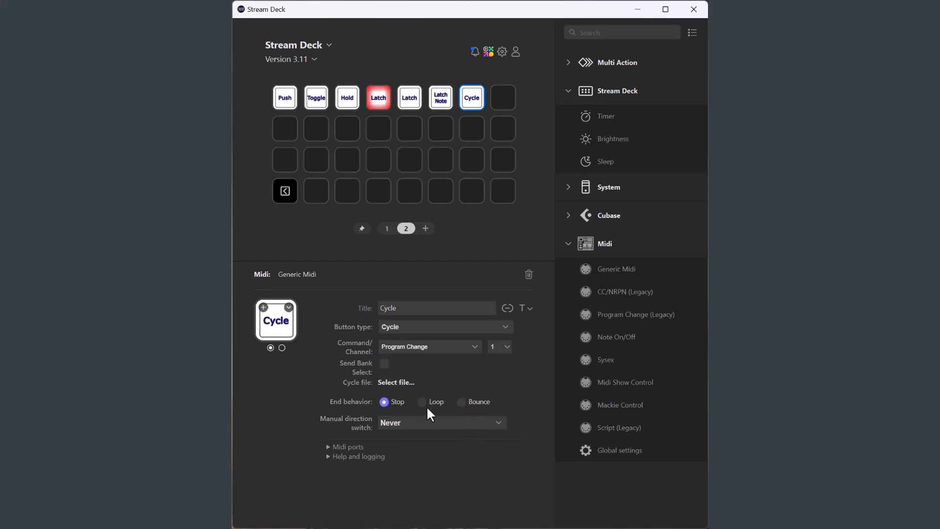